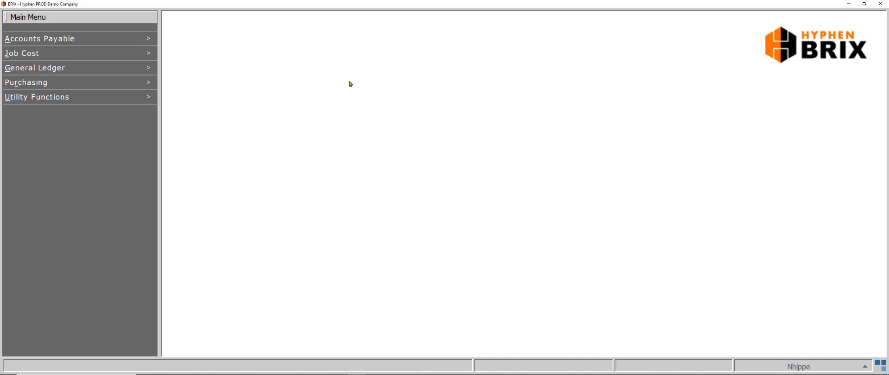
- Reach Payable Detail Display under Accounts Payable and select vendor 00113 General Electric
{"action": "left_click", "coordinate": [40, 38]}
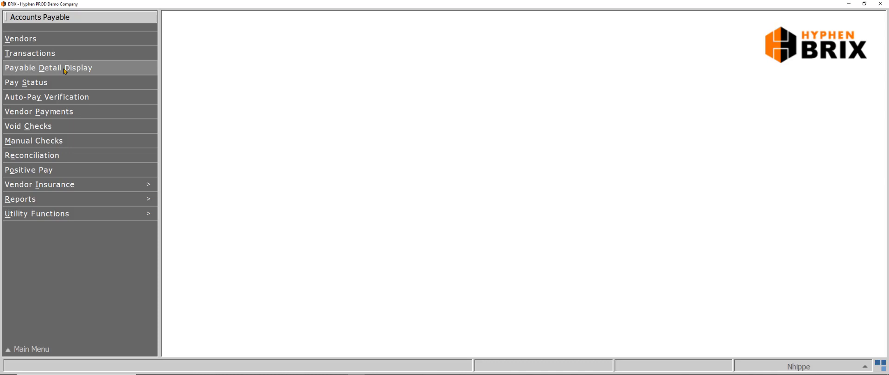
{"action": "left_click", "coordinate": [48, 68]}
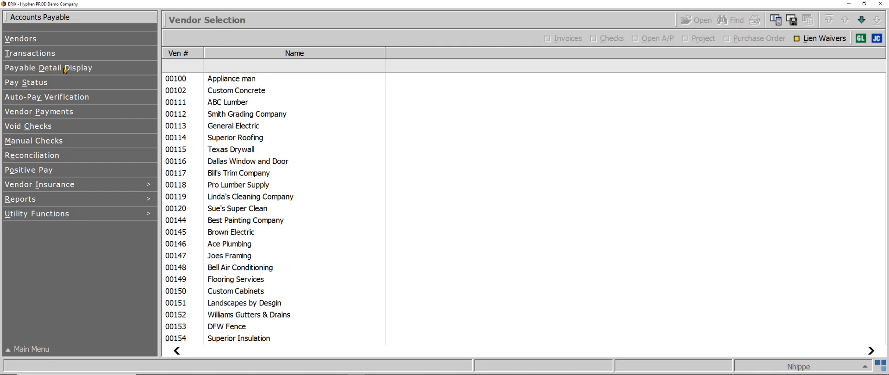
{"action": "left_click", "coordinate": [178, 53]}
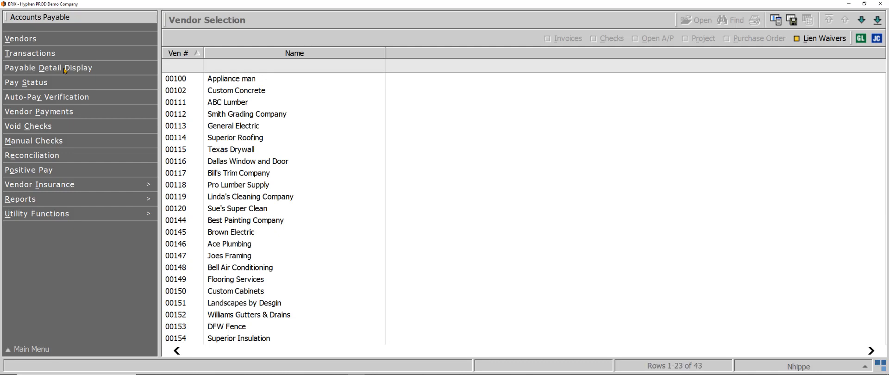
{"action": "mouse_move", "coordinate": [232, 134]}
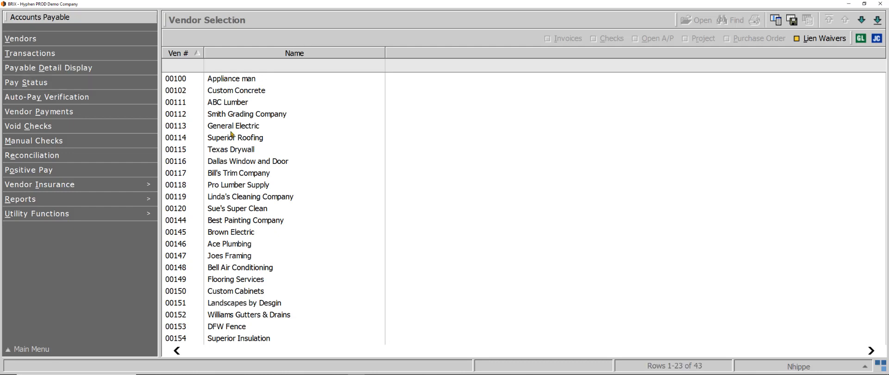
{"action": "left_click", "coordinate": [182, 65]}
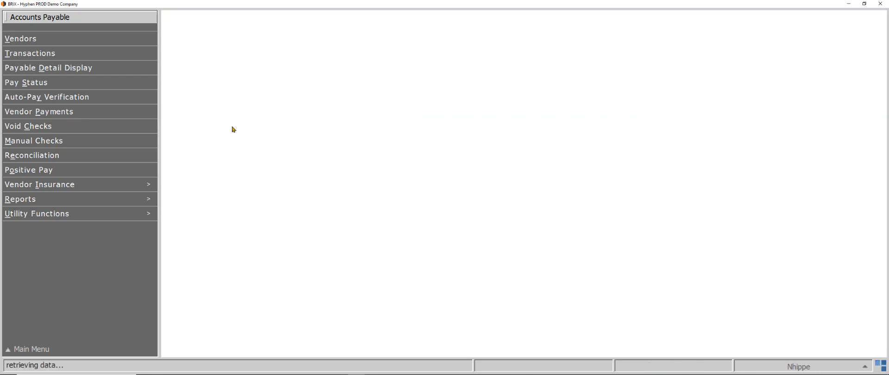
- Load General Electric's invoice detail and show its empty Uploads list
{"action": "left_click", "coordinate": [49, 68]}
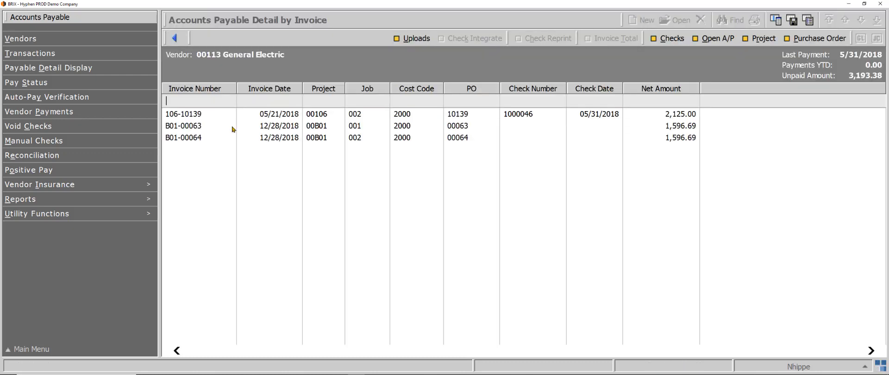
{"action": "left_click", "coordinate": [195, 88]}
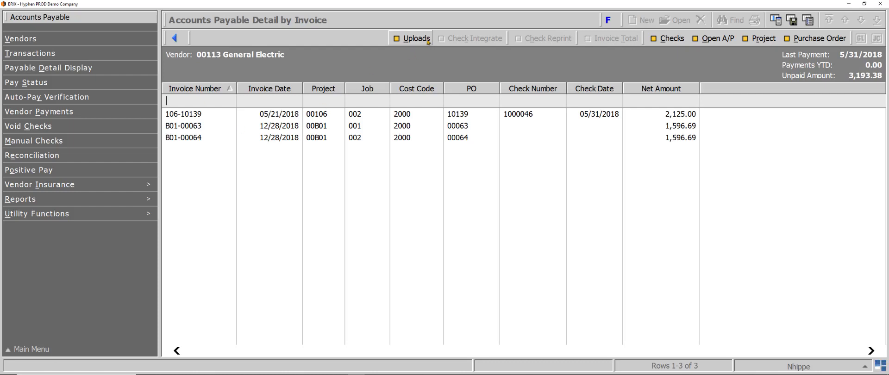
{"action": "mouse_move", "coordinate": [416, 38]}
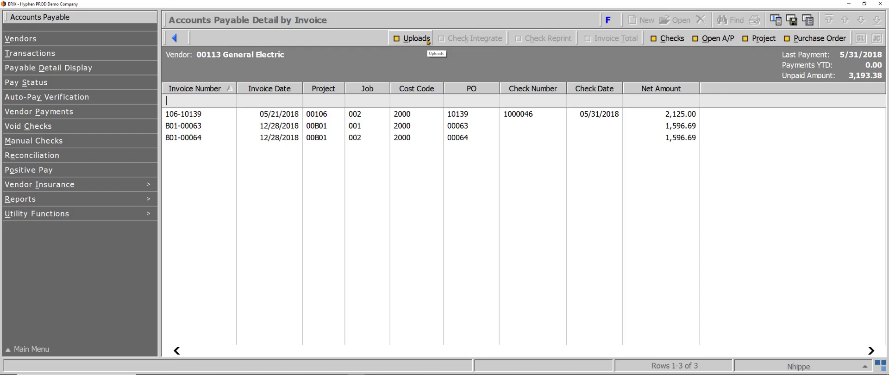
{"action": "left_click", "coordinate": [414, 38]}
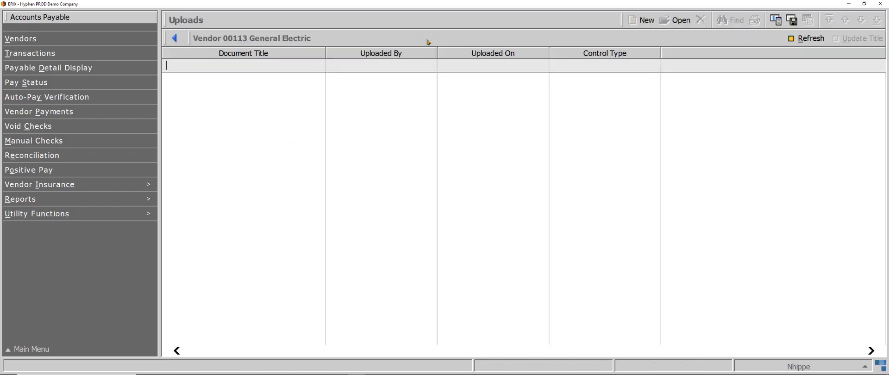
{"action": "left_click", "coordinate": [242, 52]}
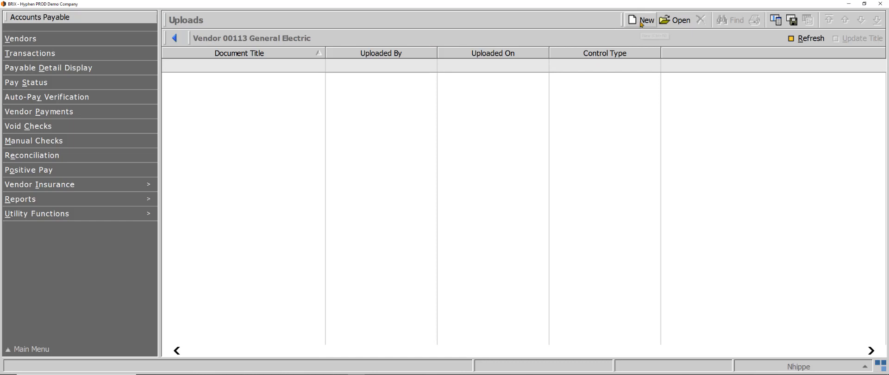
{"action": "mouse_move", "coordinate": [641, 23]}
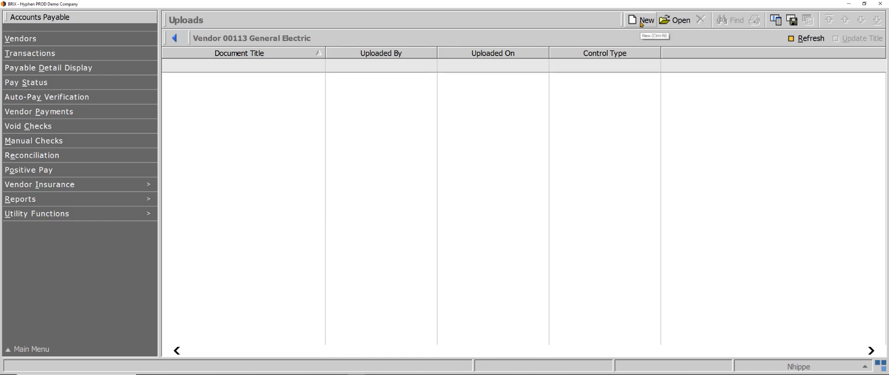
- Start a new upload and choose the Sample invoice file from disk
{"action": "left_click", "coordinate": [641, 19]}
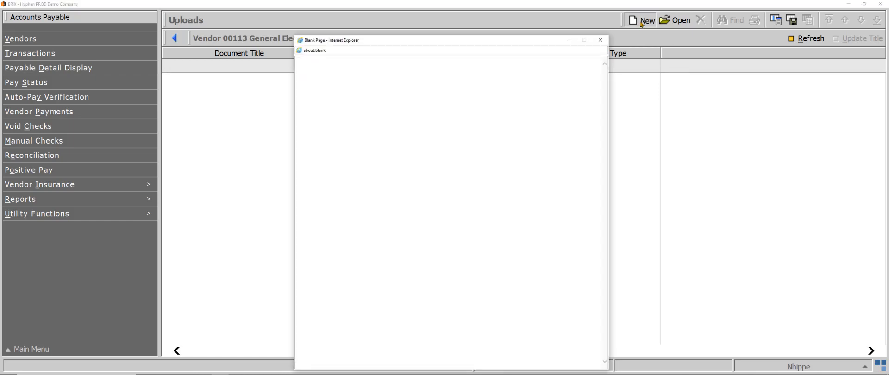
{"action": "left_click", "coordinate": [641, 19]}
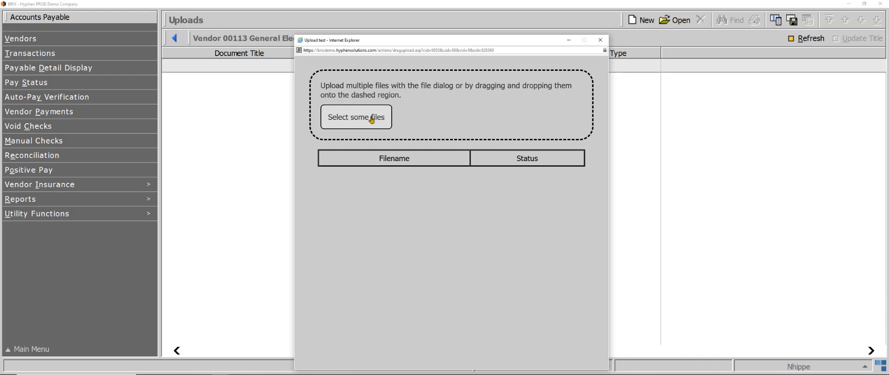
{"action": "left_click", "coordinate": [355, 117]}
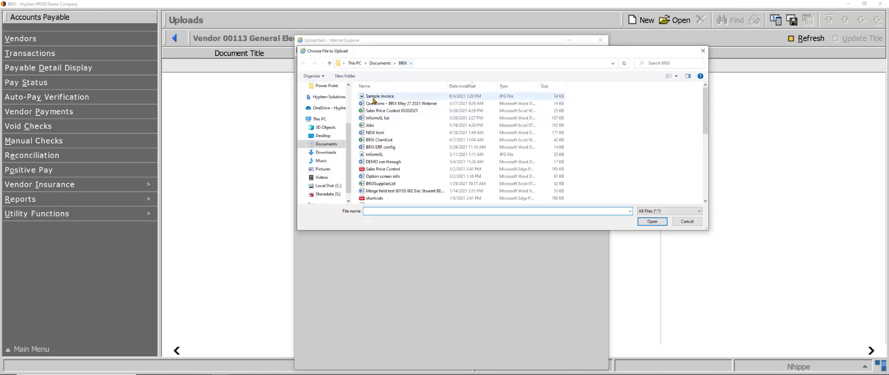
{"action": "left_click", "coordinate": [380, 95]}
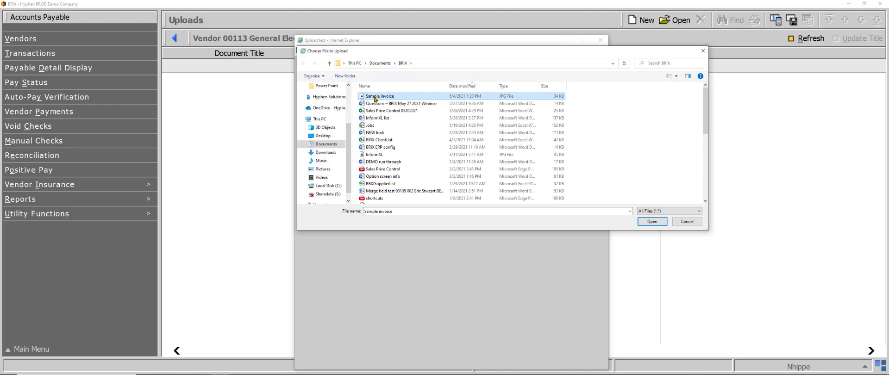
- Upload the Sample invoice for General Electric and close the finished upload page
{"action": "left_click", "coordinate": [651, 222]}
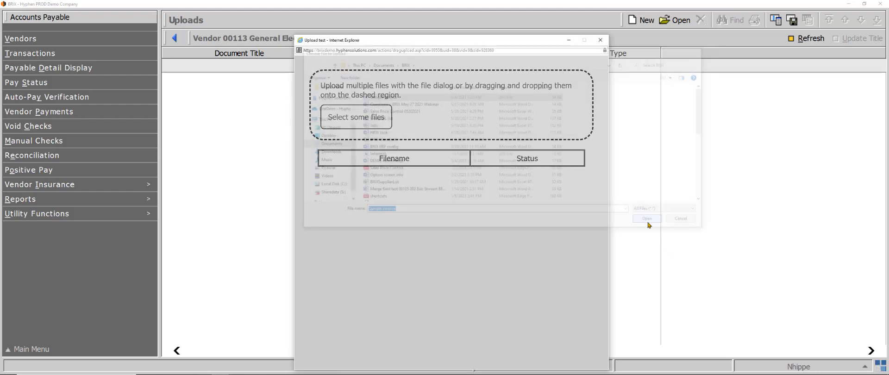
{"action": "left_click", "coordinate": [646, 218]}
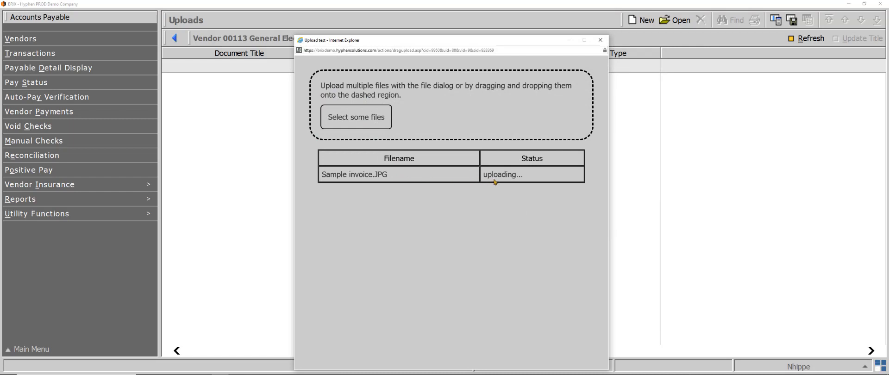
{"action": "mouse_move", "coordinate": [534, 182]}
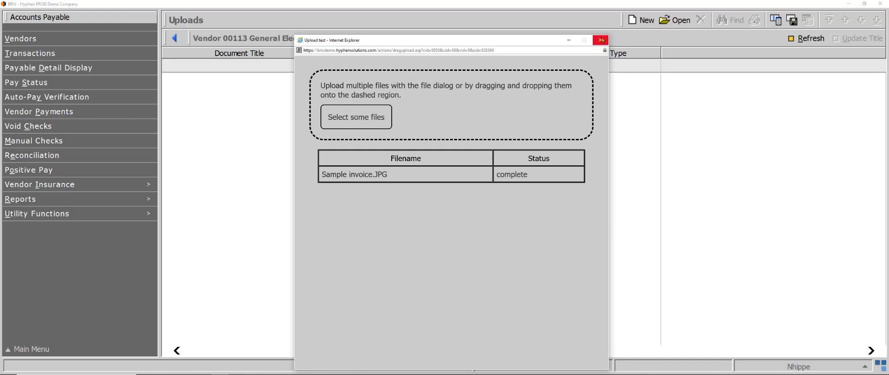
{"action": "left_click", "coordinate": [600, 40]}
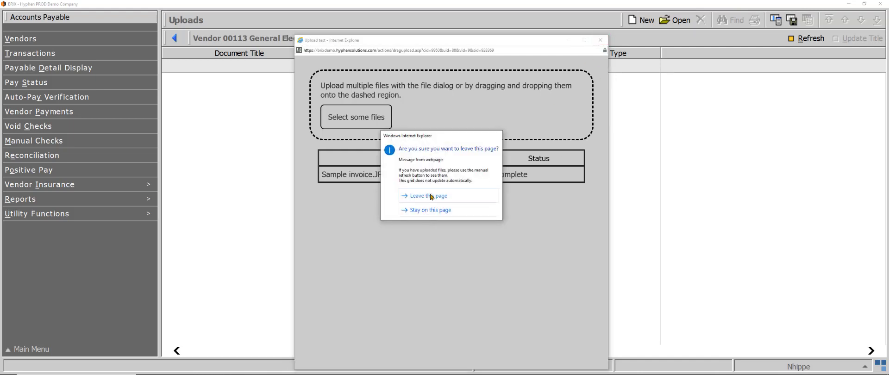
- Leave the upload page, refresh Uploads and select the new Sample invoice.JPG row
{"action": "left_click", "coordinate": [425, 195]}
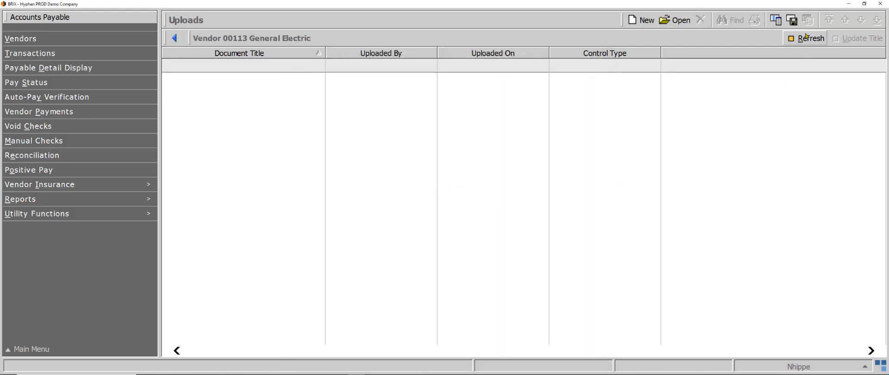
{"action": "left_click", "coordinate": [810, 38]}
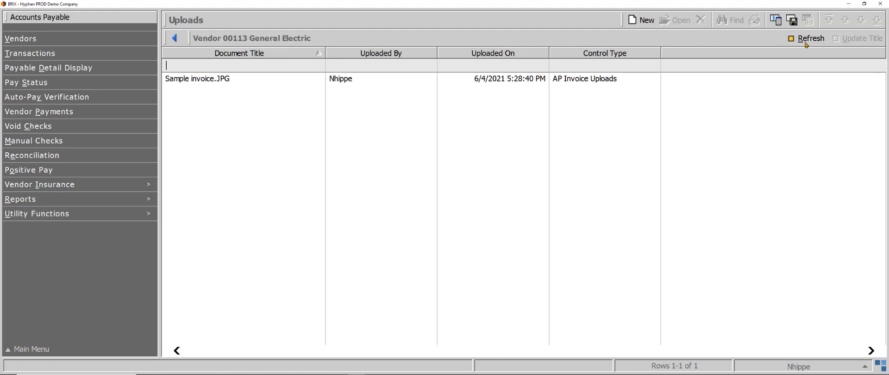
{"action": "mouse_move", "coordinate": [784, 87]}
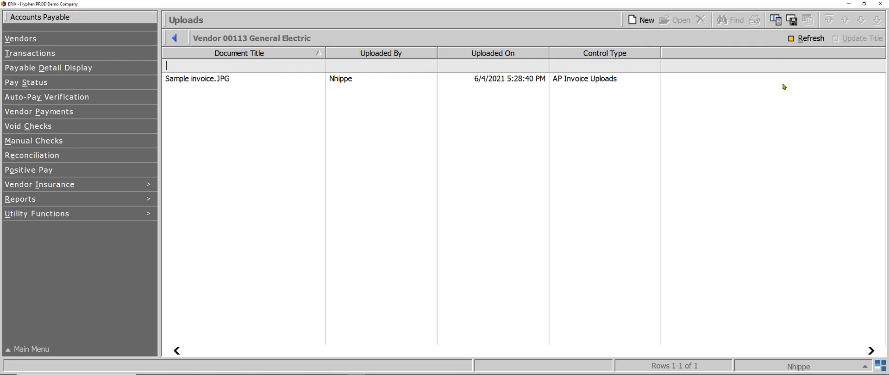
{"action": "left_click", "coordinate": [227, 77]}
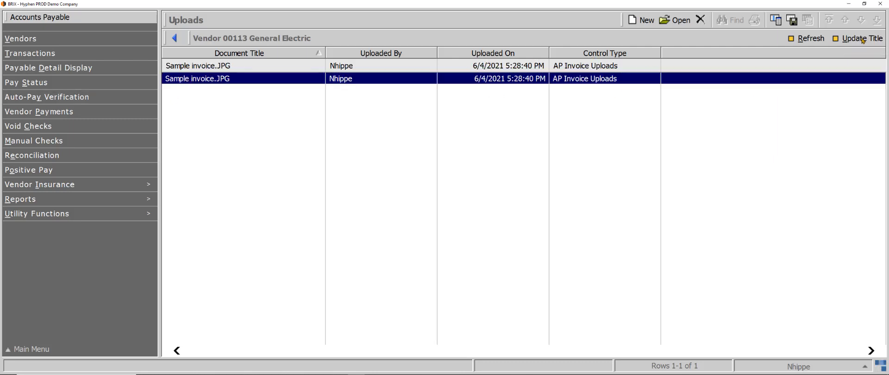
- Retitle the uploaded invoice to Inv. 12-6789, then begin another upload
{"action": "left_click", "coordinate": [863, 38]}
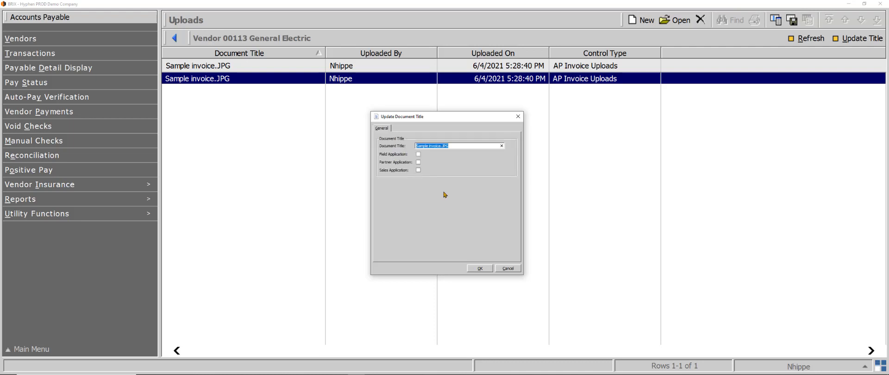
{"action": "type", "text": "Inv. 12-6789"}
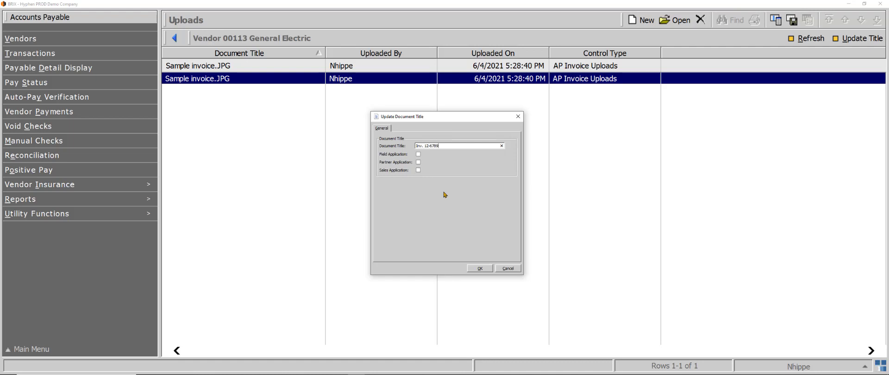
{"action": "mouse_move", "coordinate": [449, 217]}
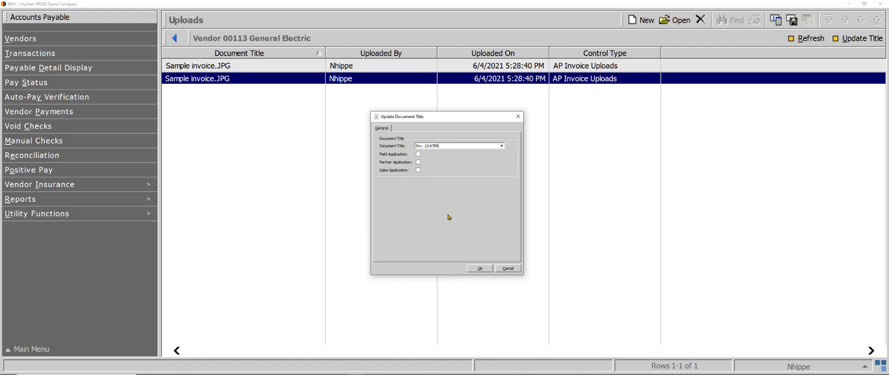
{"action": "left_click", "coordinate": [479, 268]}
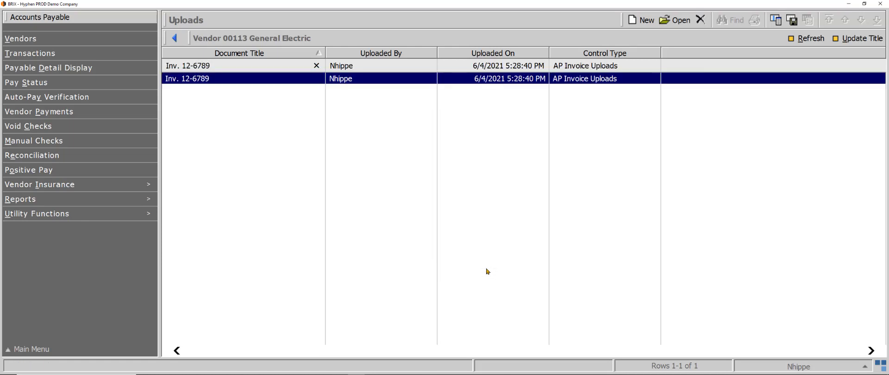
{"action": "left_click", "coordinate": [238, 64]}
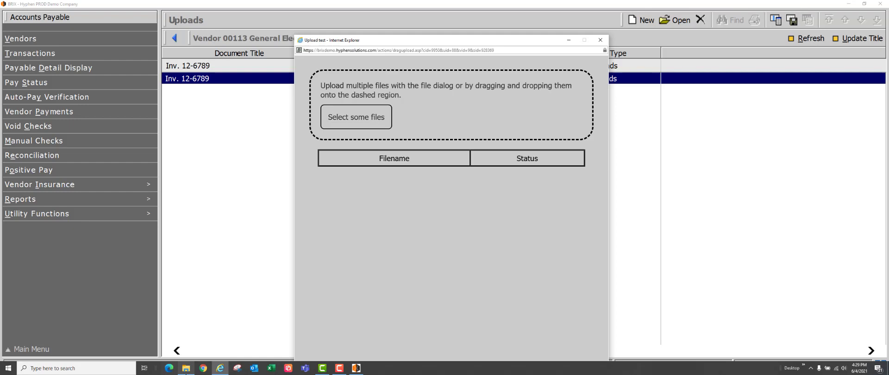
- Upload a second Sample invoice.JPG to General Electric's uploads and close the upload window
{"action": "left_click", "coordinate": [355, 118]}
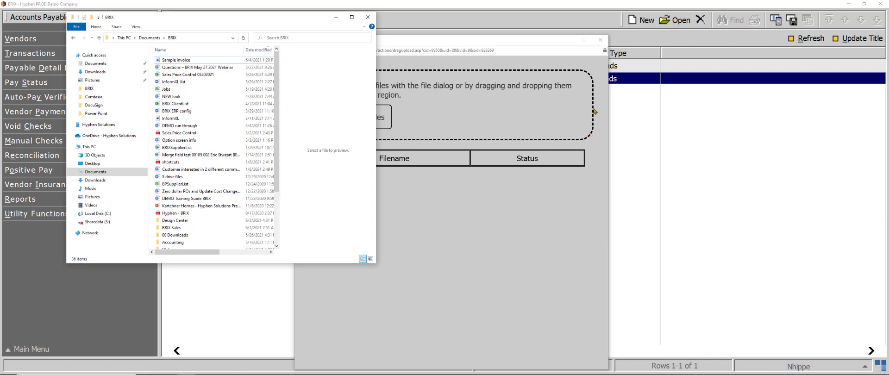
{"action": "left_click", "coordinate": [176, 61]}
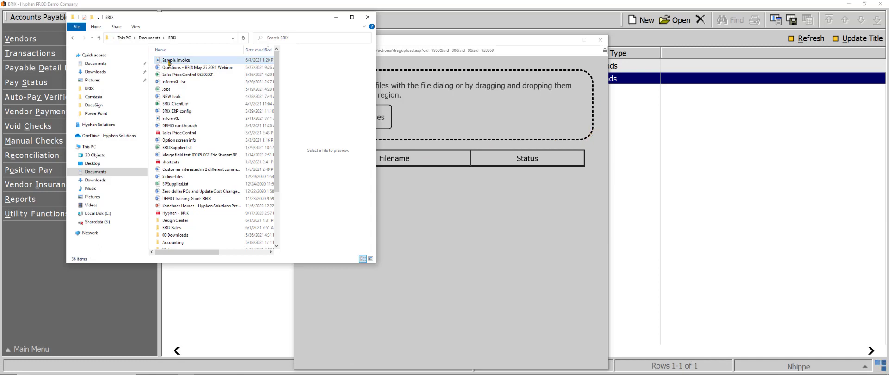
{"action": "left_click_drag", "start_coordinate": [175, 59], "coordinate": [465, 108]}
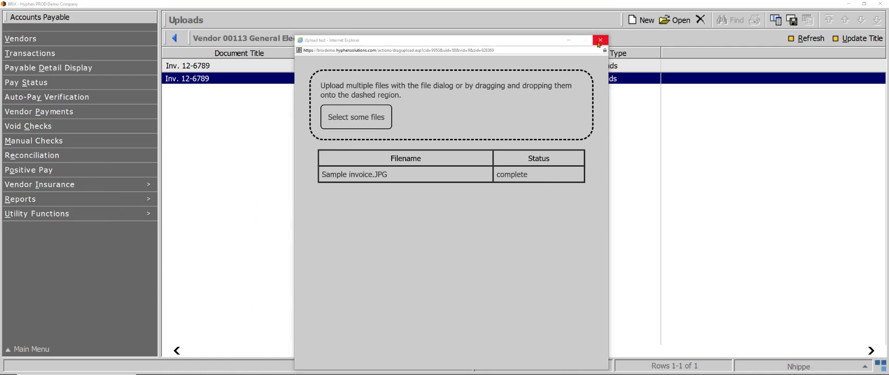
{"action": "left_click", "coordinate": [600, 40]}
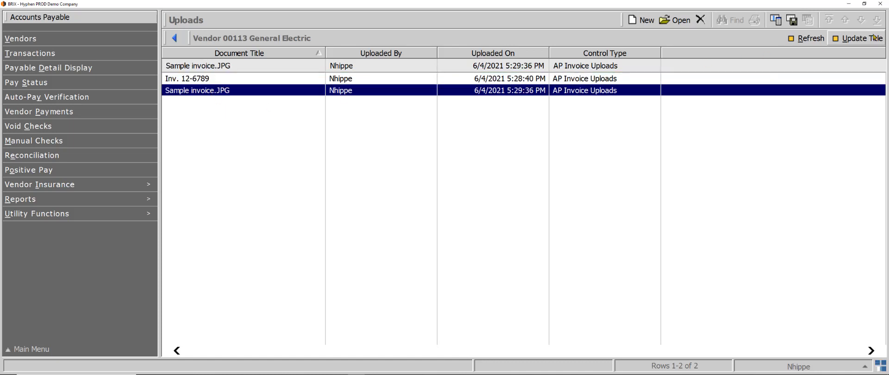
- Retitle the second uploaded invoice as Inv.12-6790 via Update Document Title
{"action": "left_click", "coordinate": [862, 38]}
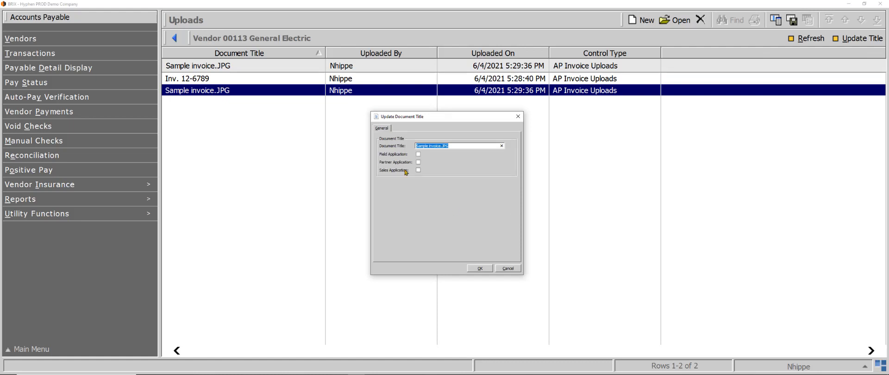
{"action": "type", "text": "Inv."}
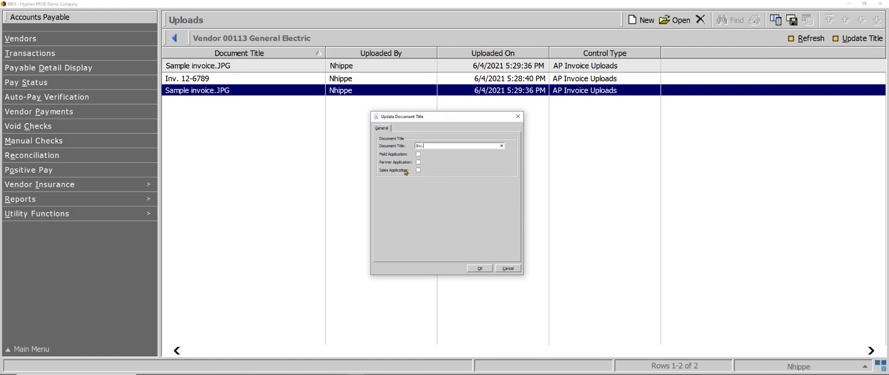
{"action": "type", "text": "123"}
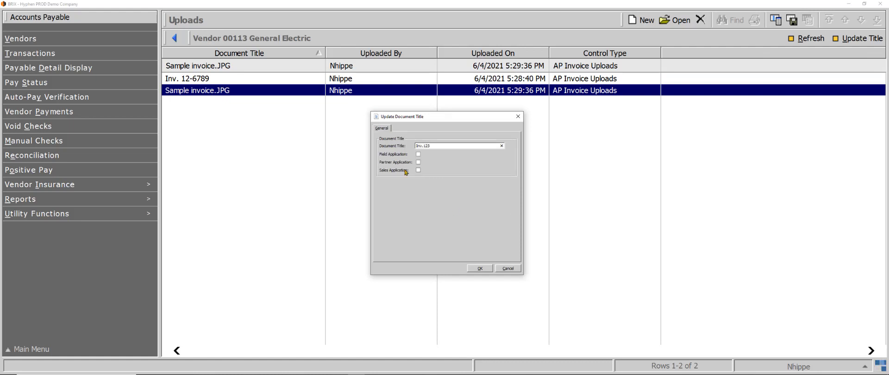
{"action": "type", "text": "Inv. 12-"}
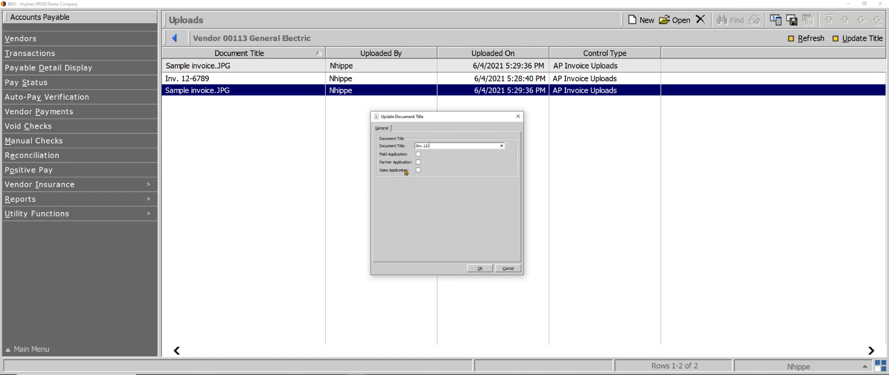
{"action": "type", "text": "6790"}
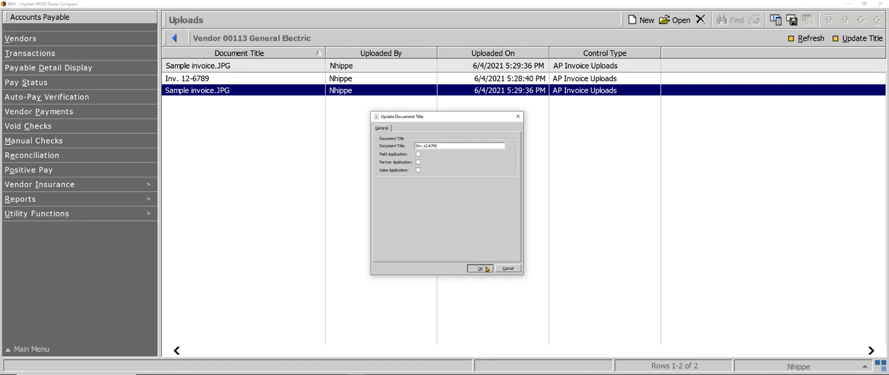
{"action": "left_click", "coordinate": [480, 267]}
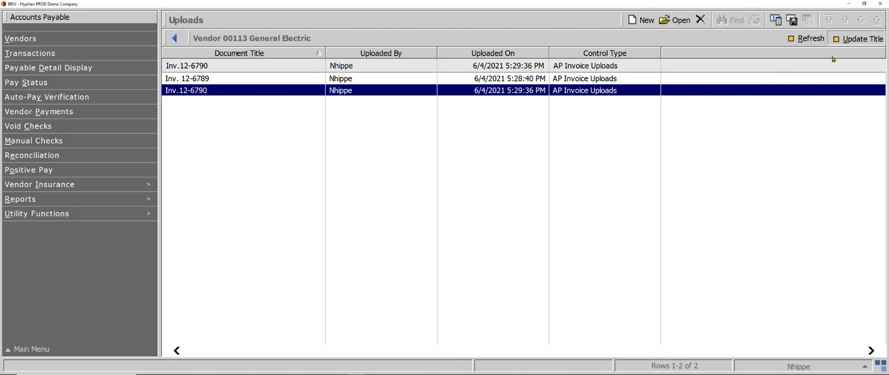
- Check the title in Update Title, close it and go back to the Main Menu
{"action": "left_click", "coordinate": [862, 39]}
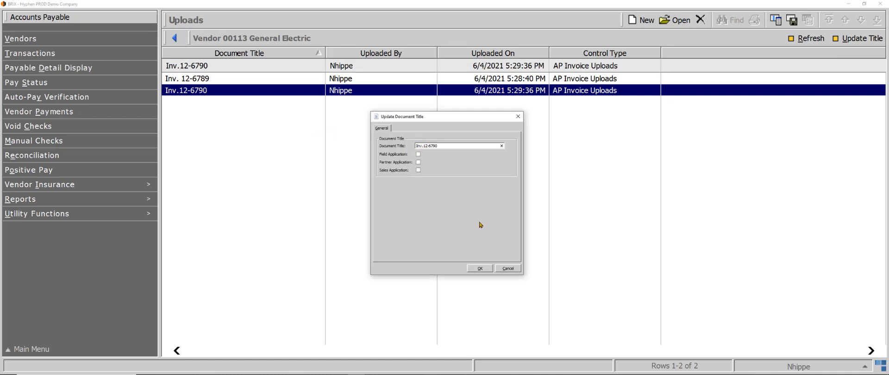
{"action": "left_click", "coordinate": [479, 268]}
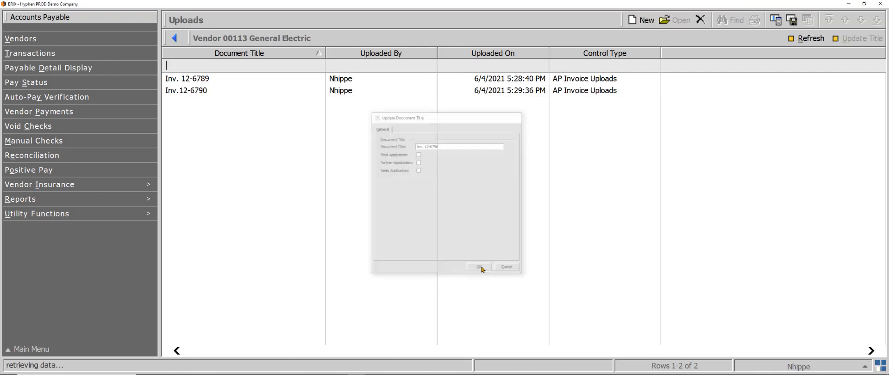
{"action": "left_click", "coordinate": [479, 267]}
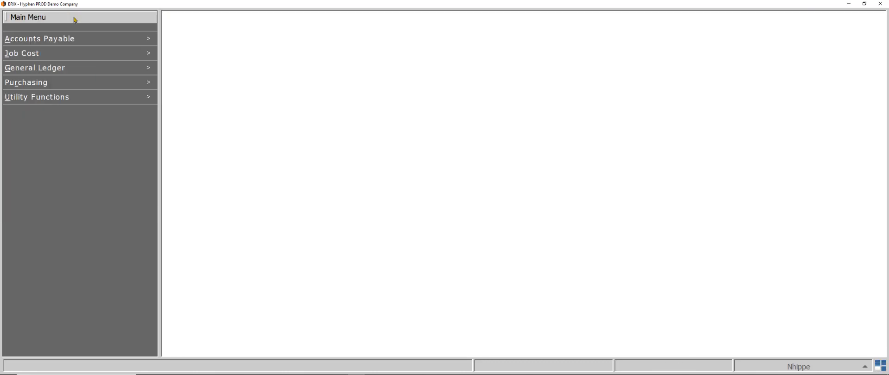
- Reach Payable Detail Display under Accounts Payable again
{"action": "left_click", "coordinate": [40, 38]}
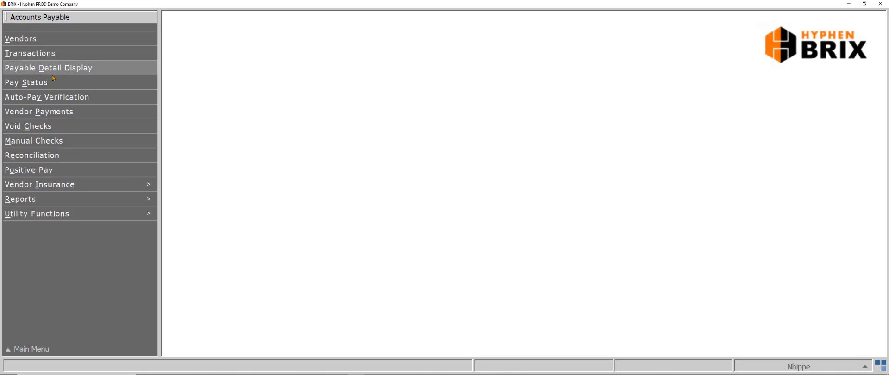
{"action": "left_click", "coordinate": [48, 68]}
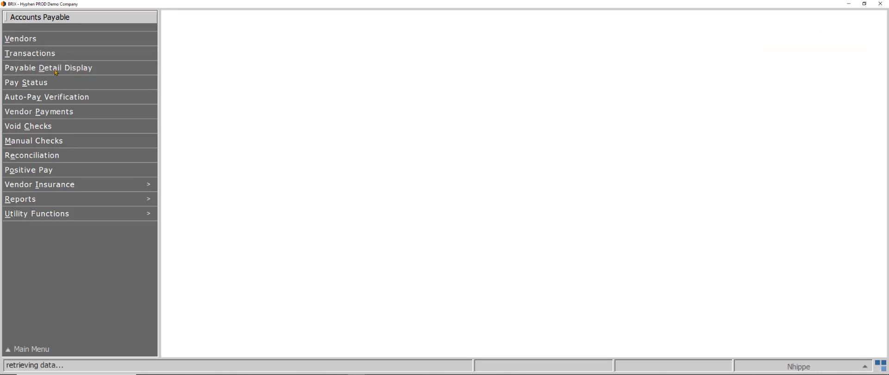
{"action": "left_click", "coordinate": [21, 38]}
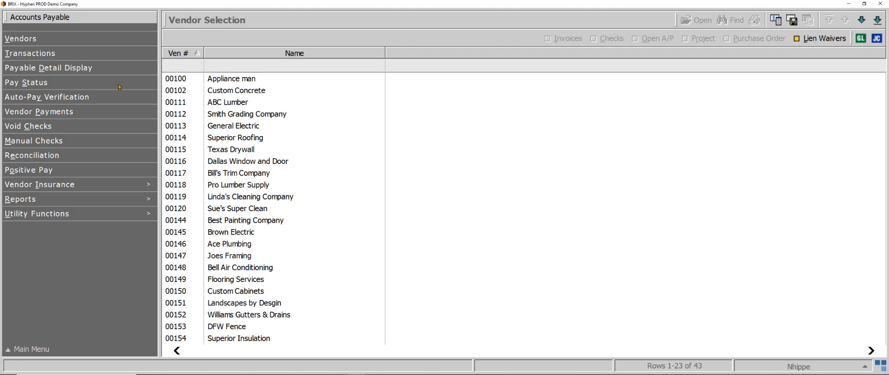
- Open ABC Lumber's invoice detail and show its Uploads list
{"action": "left_click", "coordinate": [238, 102]}
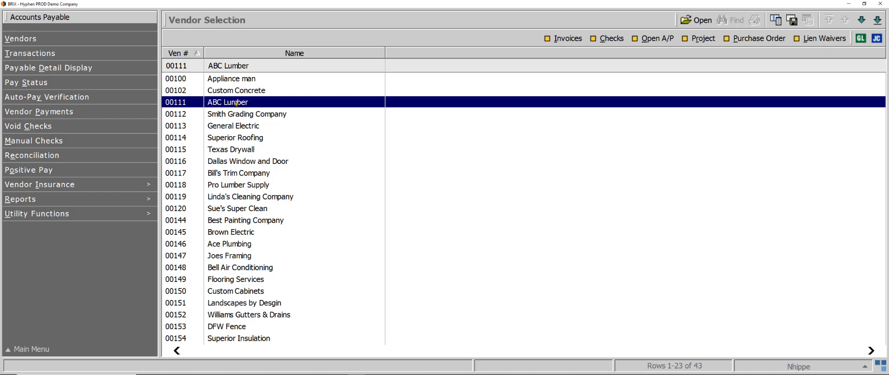
{"action": "double_click", "coordinate": [228, 102]}
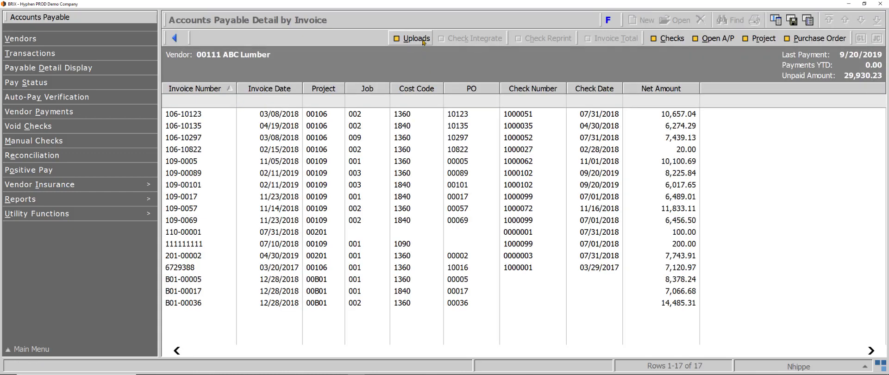
{"action": "left_click", "coordinate": [411, 38]}
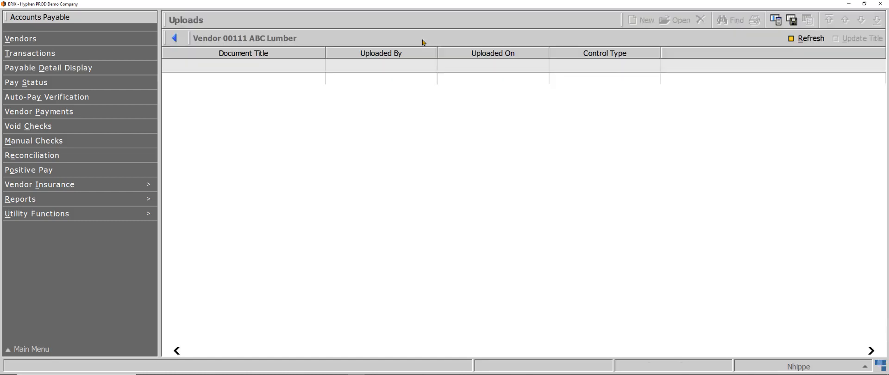
- Start a new upload for ABC Lumber and pick the Sample invoice file
{"action": "left_click", "coordinate": [810, 38]}
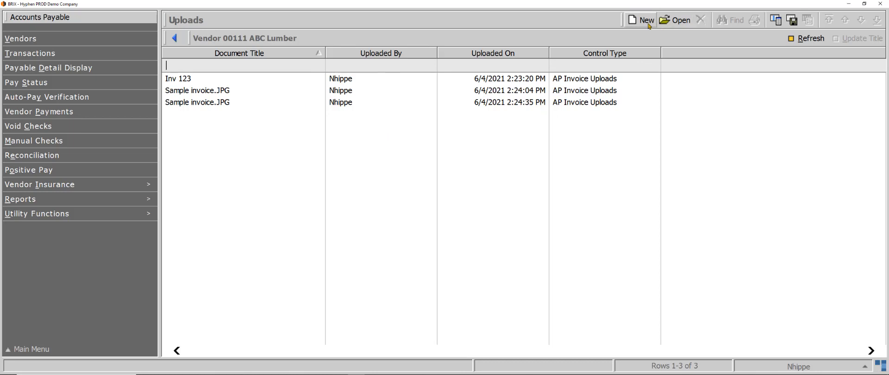
{"action": "left_click", "coordinate": [641, 19]}
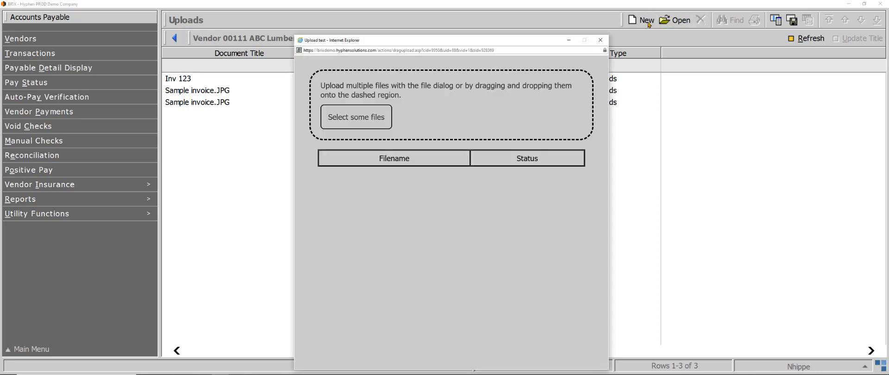
{"action": "left_click", "coordinate": [355, 116]}
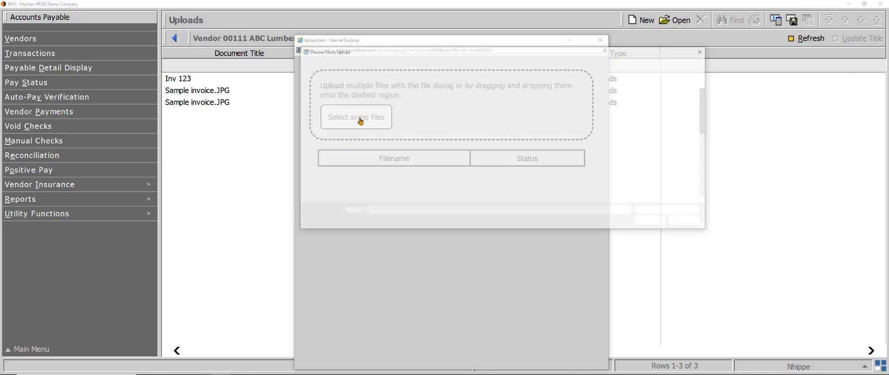
{"action": "left_click", "coordinate": [356, 117]}
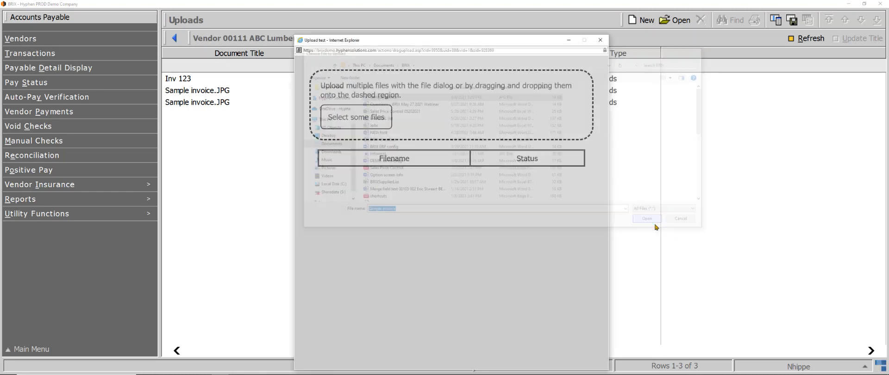
- Upload Sample invoice.JPG, leave the upload page and refresh ABC Lumber's Uploads list
{"action": "left_click", "coordinate": [647, 219]}
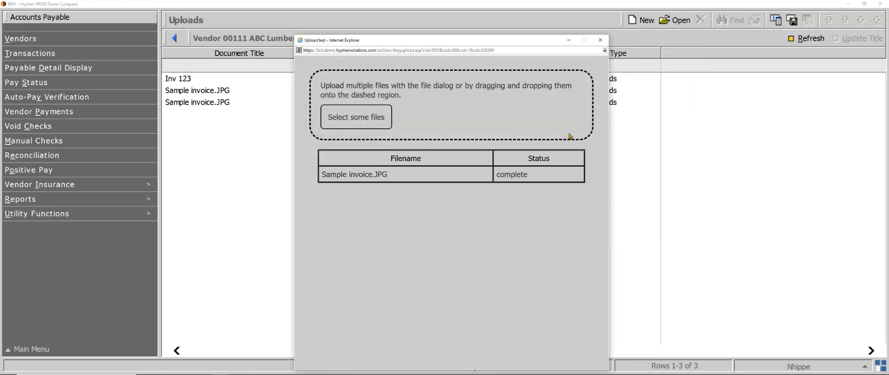
{"action": "left_click", "coordinate": [600, 40]}
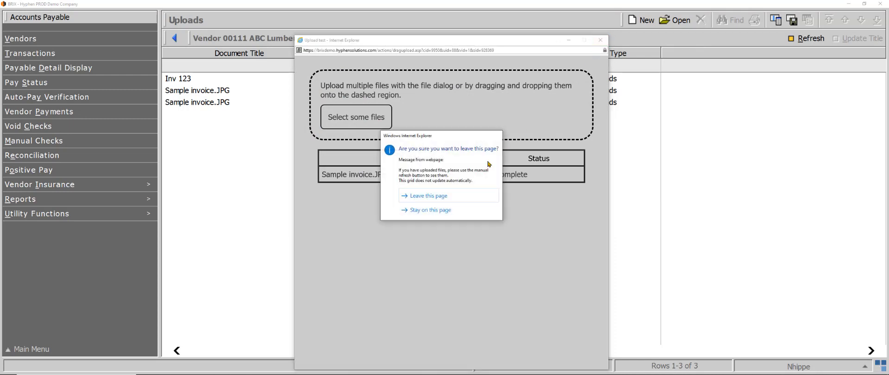
{"action": "left_click", "coordinate": [425, 196]}
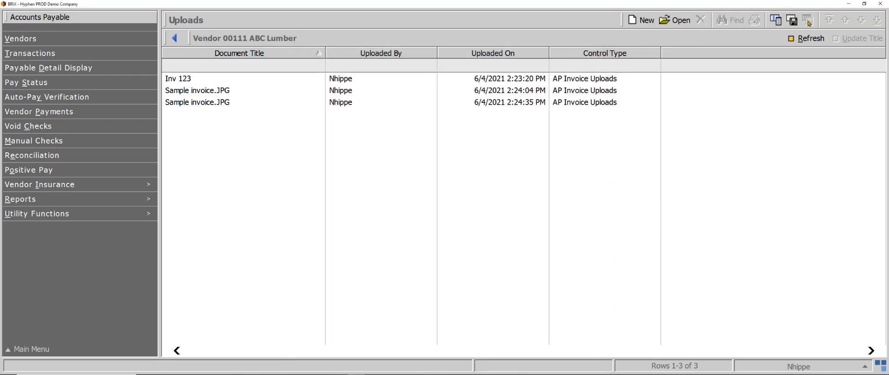
{"action": "left_click", "coordinate": [809, 38]}
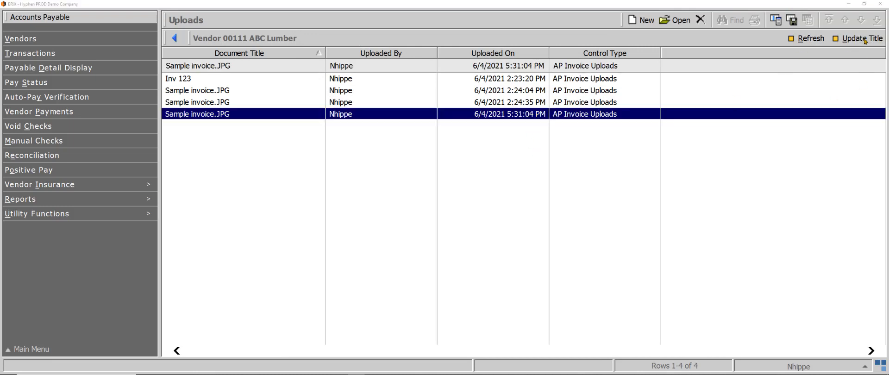
- Give ABC Lumber's newly uploaded sample invoice the document title 'Inv 124'
{"action": "left_click", "coordinate": [861, 38]}
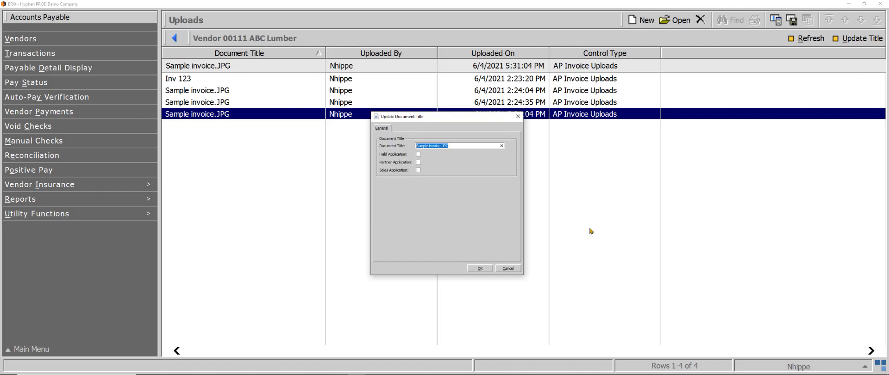
{"action": "type", "text": "Inv 124"}
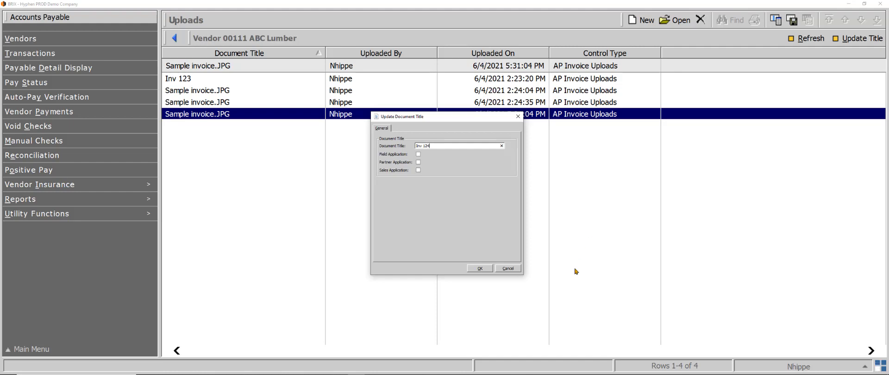
{"action": "left_click", "coordinate": [480, 267]}
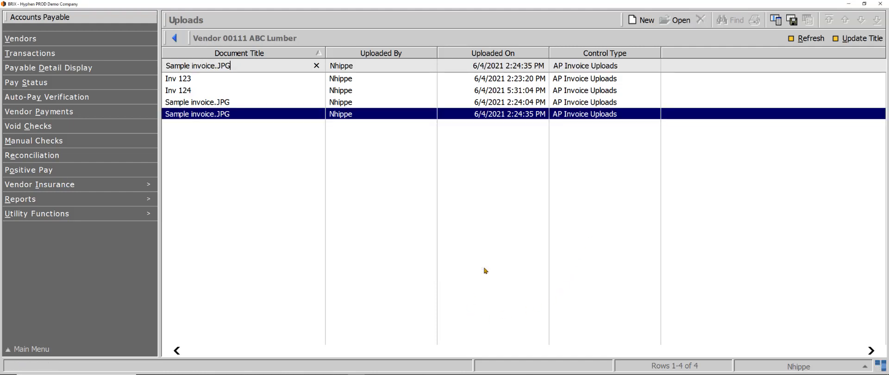